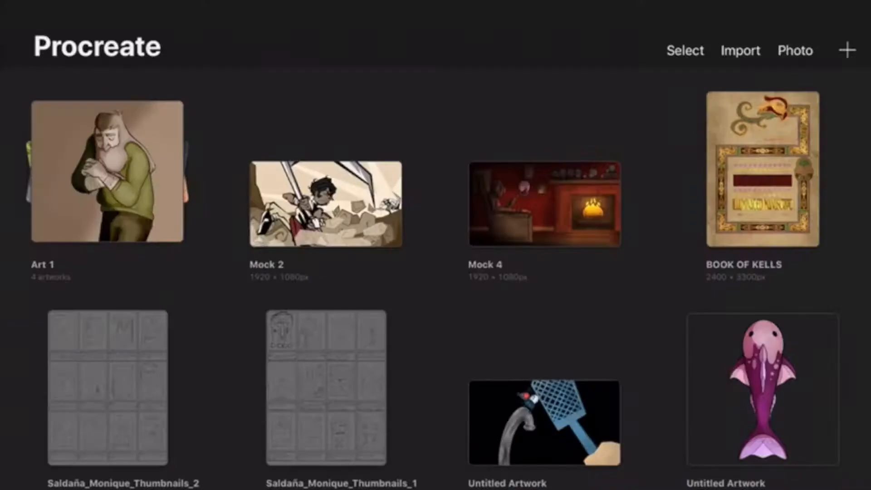
Import the Testart isometric room illustration into the gallery and return to it.
left_click(740, 50)
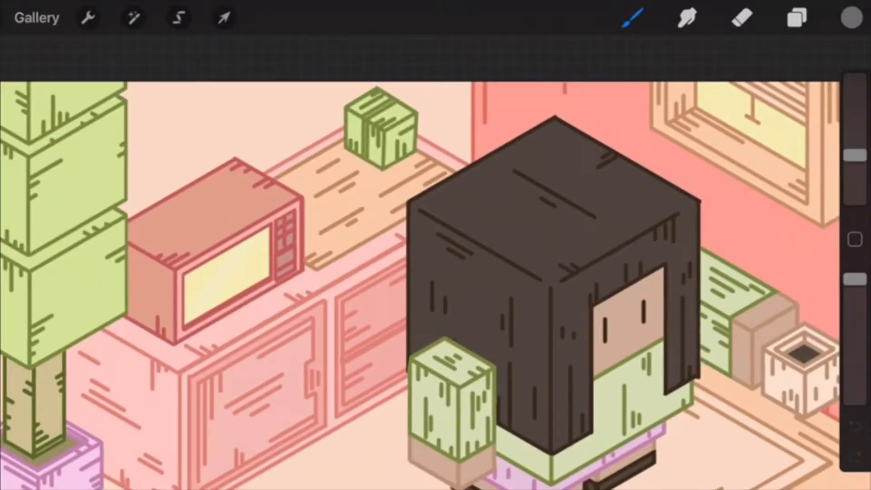
left_click(797, 18)
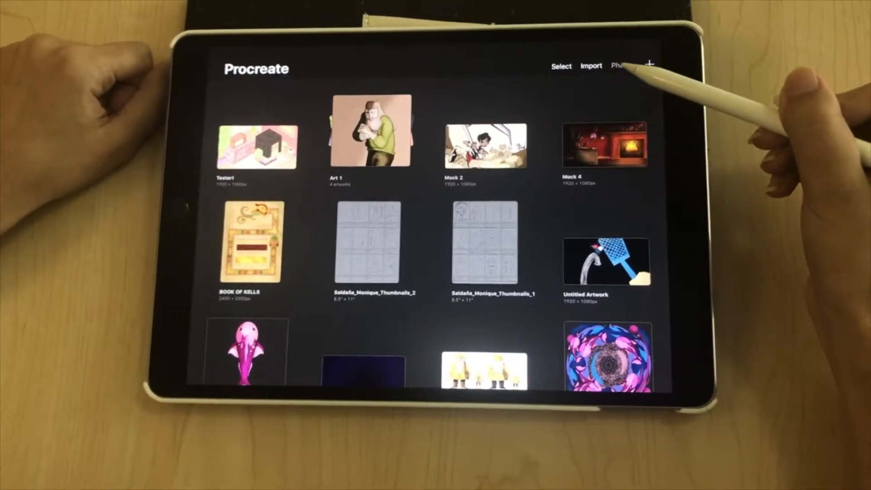
Import the thumbnail sketch photo from Camera Roll as a new artwork, then start a new canvas.
left_click(618, 66)
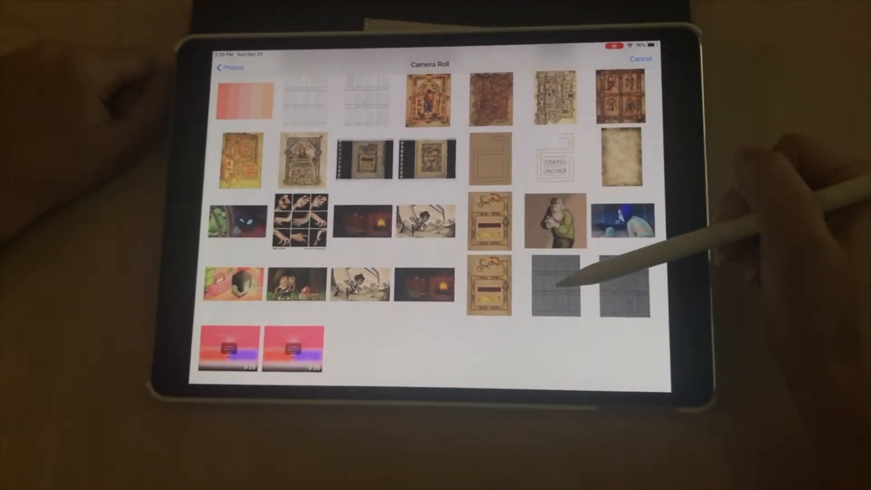
left_click(641, 58)
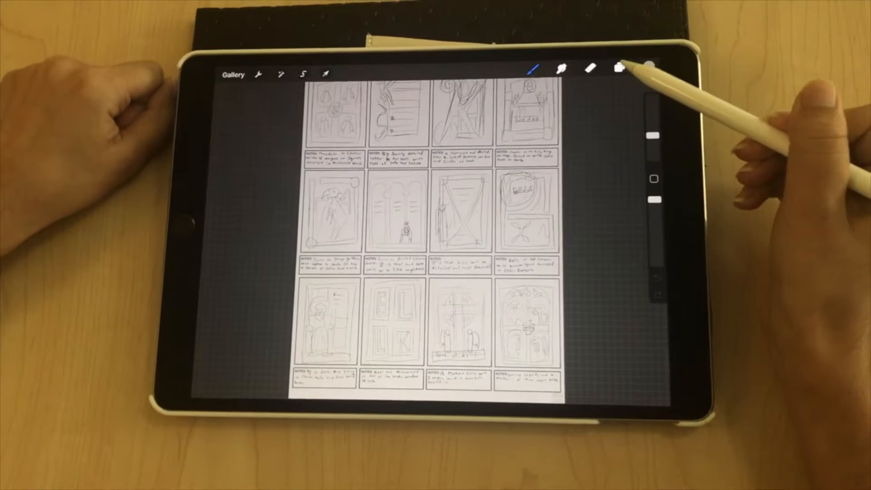
left_click(618, 67)
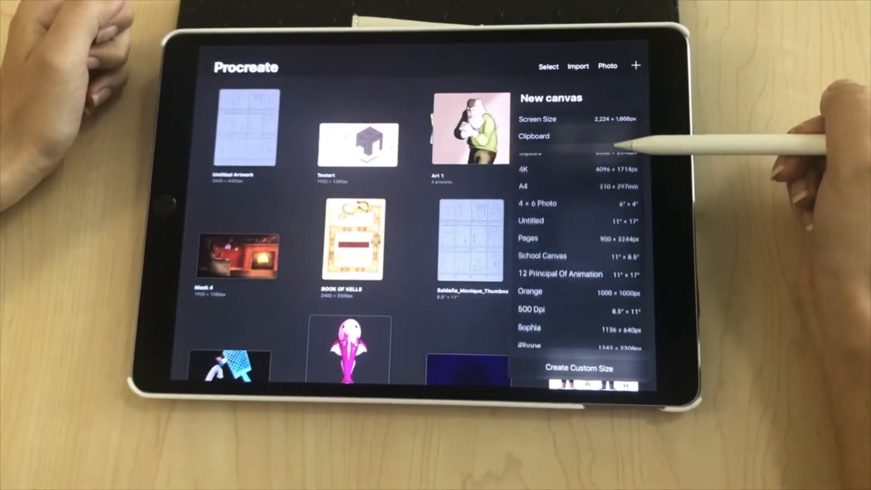
Create a custom 8 × 11 inch, 300 DPI canvas and add it to the gallery.
left_click(580, 368)
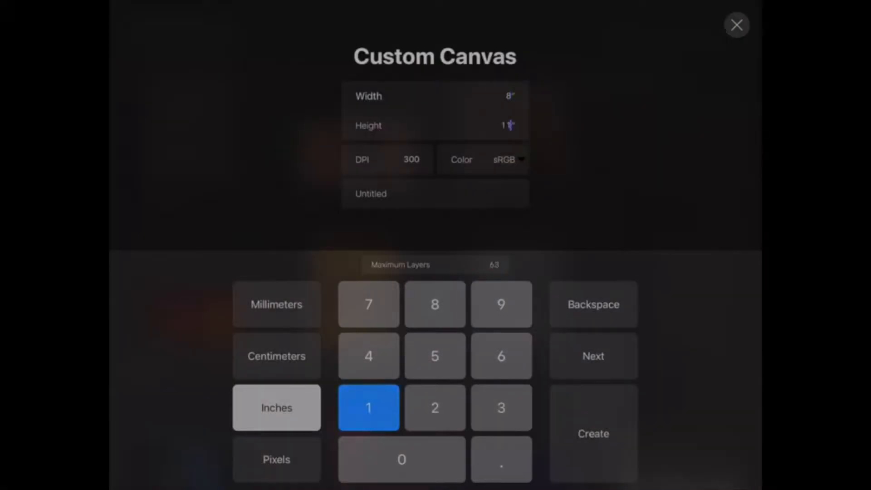
left_click(506, 159)
type("Custom Canvas")
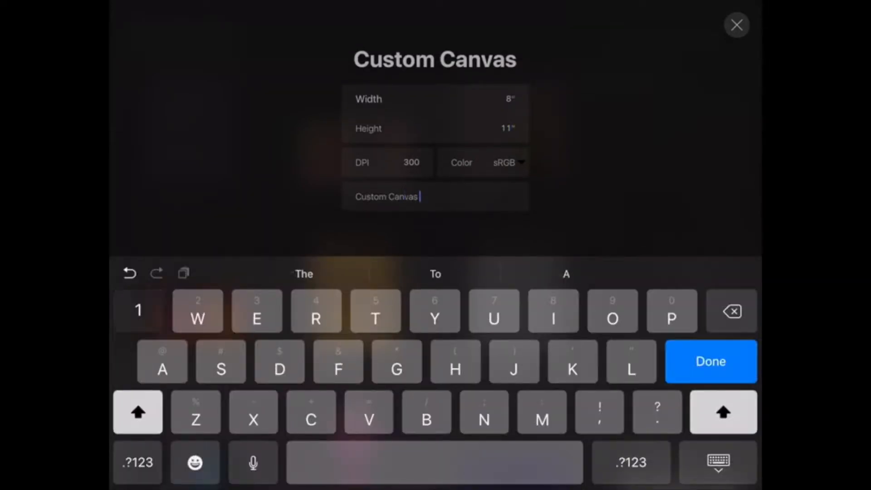
left_click(711, 362)
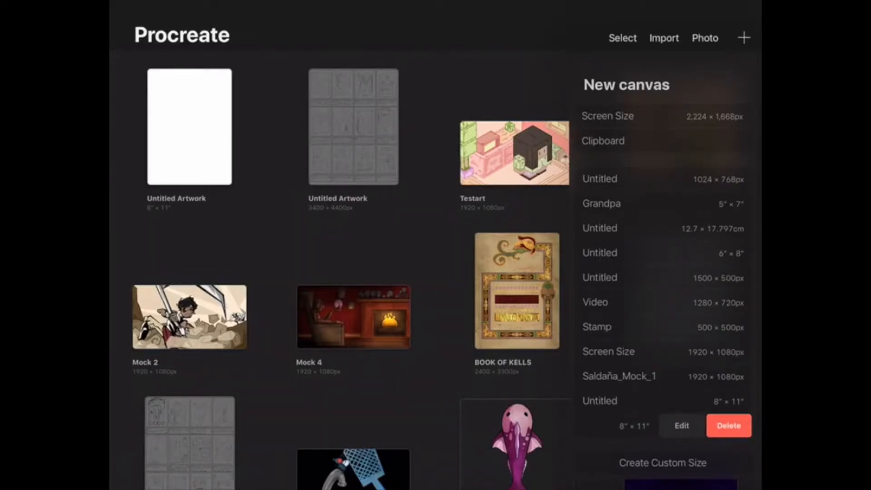
left_click(680, 426)
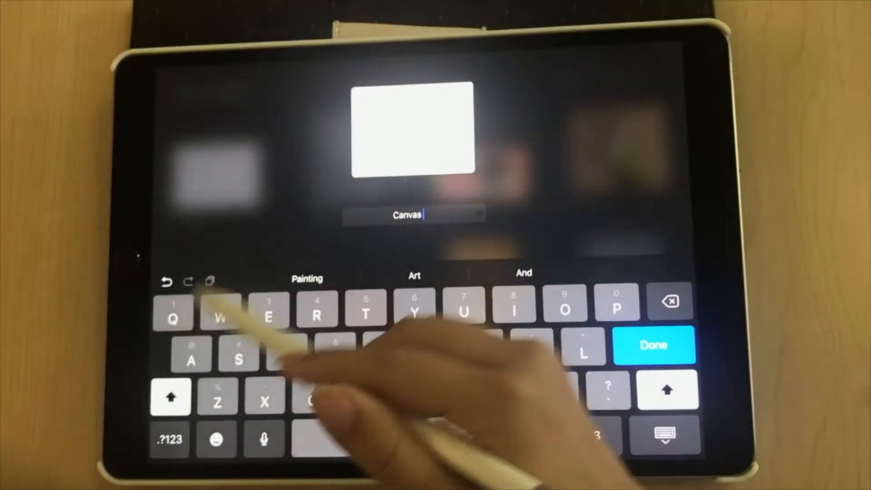
Rename the blank artwork to 'Canvas 1' and scroll to read each artwork's dimensions.
type("1")
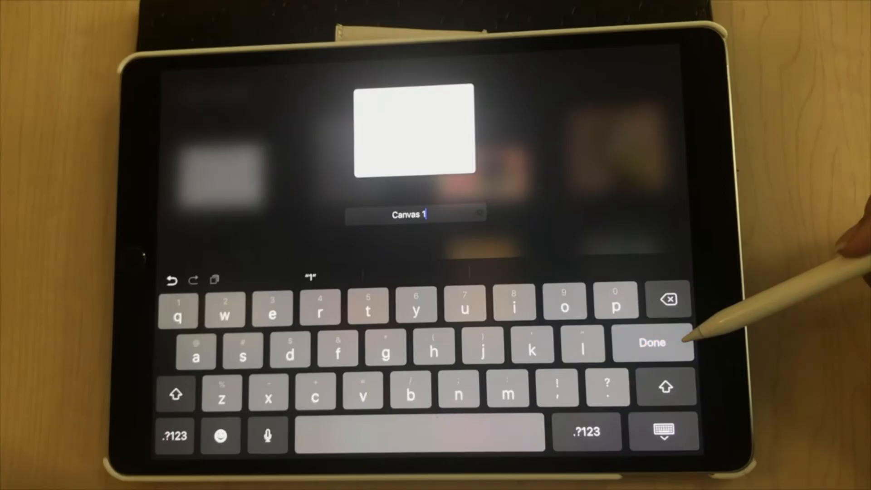
left_click(652, 343)
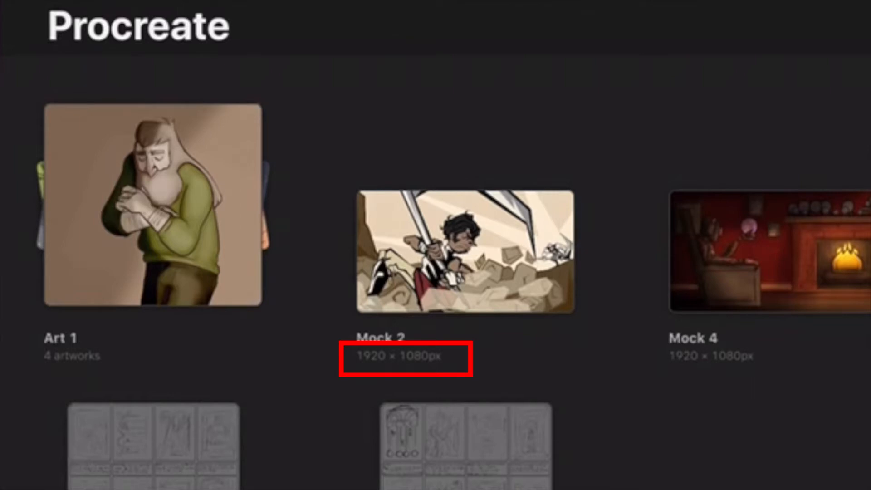
scroll("down", 3)
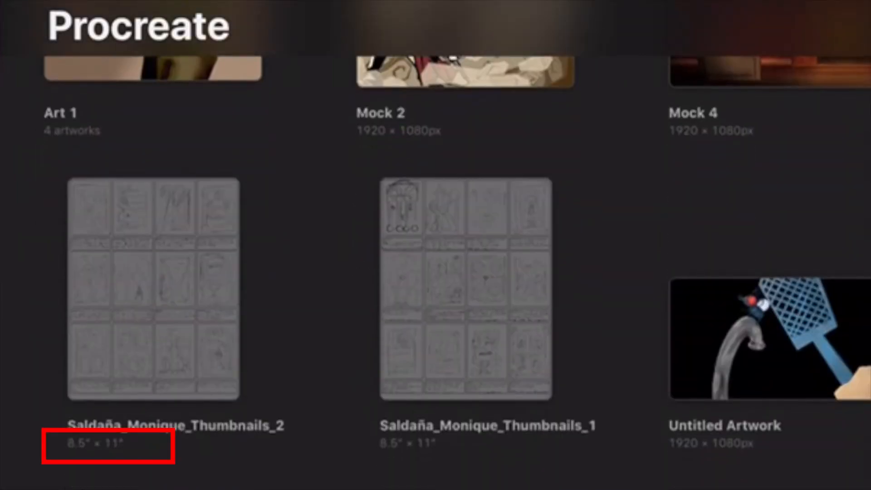